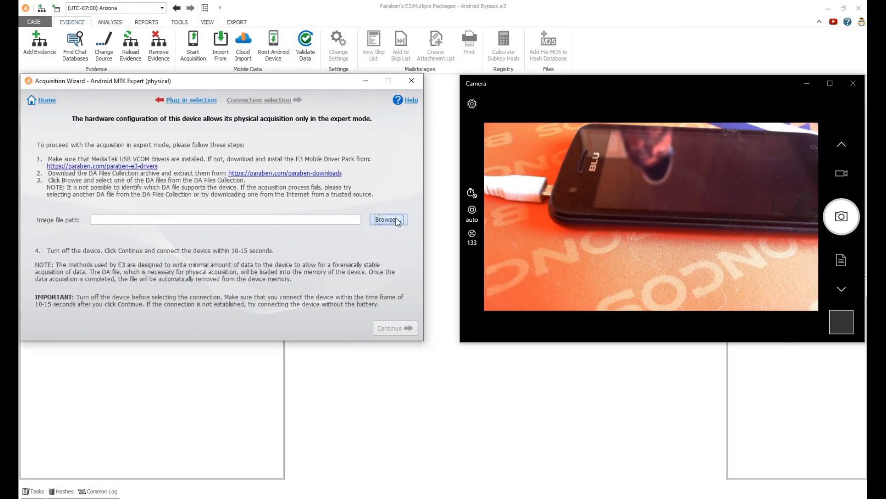
# - Load the MTK_AllInOne_DA.bin DA file and acquire the MTK MT6580 device
pyautogui.click(388, 219)
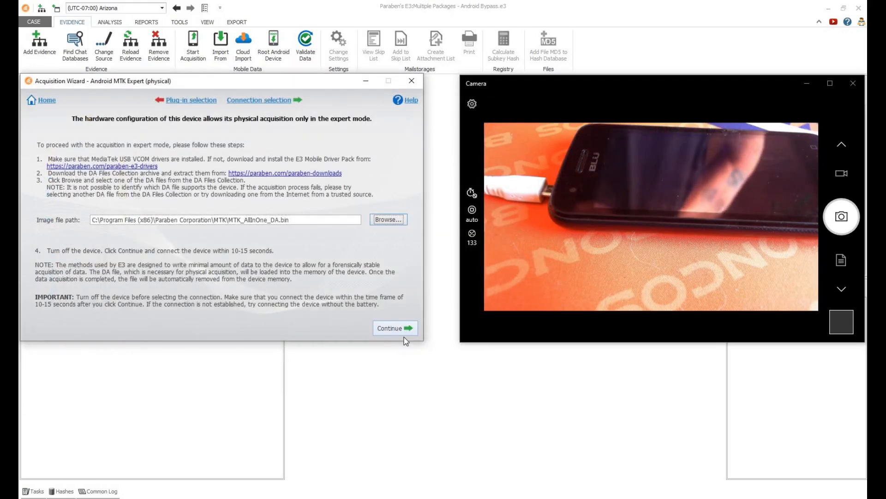
pyautogui.click(395, 328)
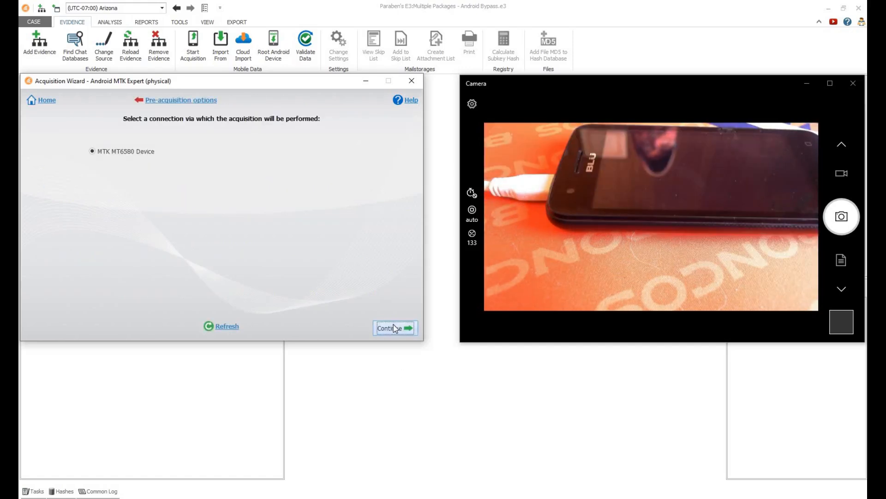
pyautogui.click(393, 327)
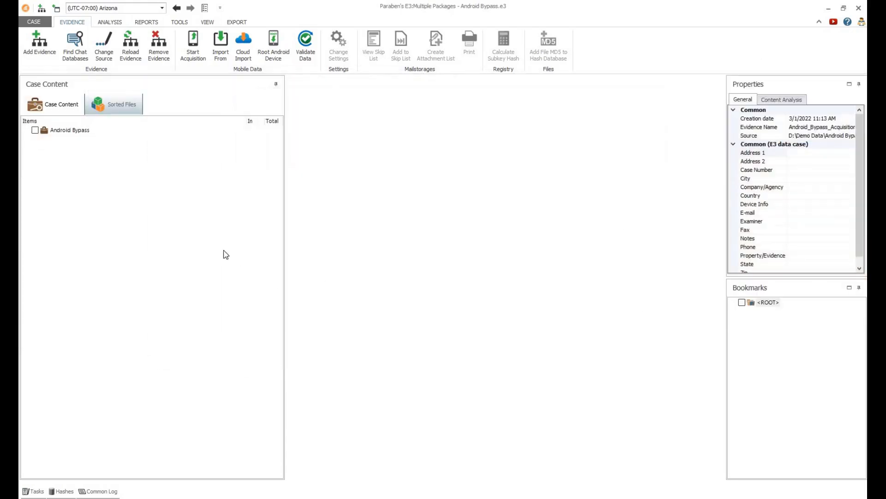
pyautogui.moveTo(432, 292)
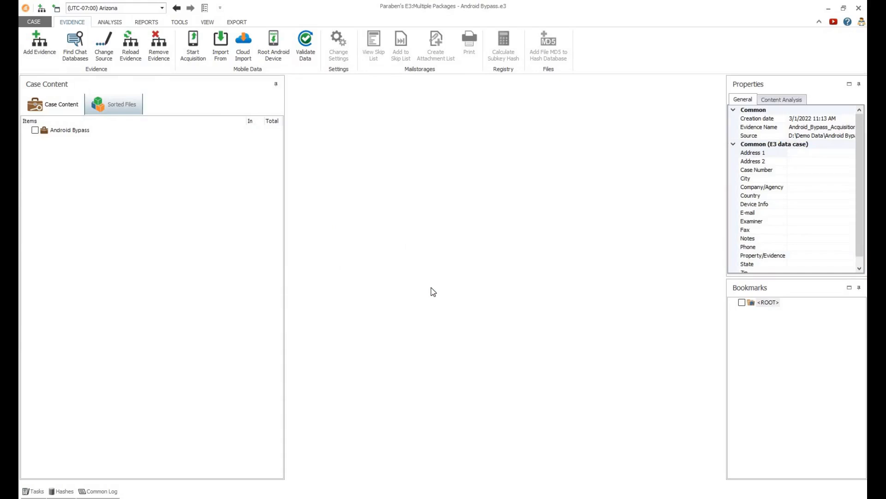
# - Expand Android Bypass down to MTK_MT6580's Memory_dump.bin contents
pyautogui.click(28, 129)
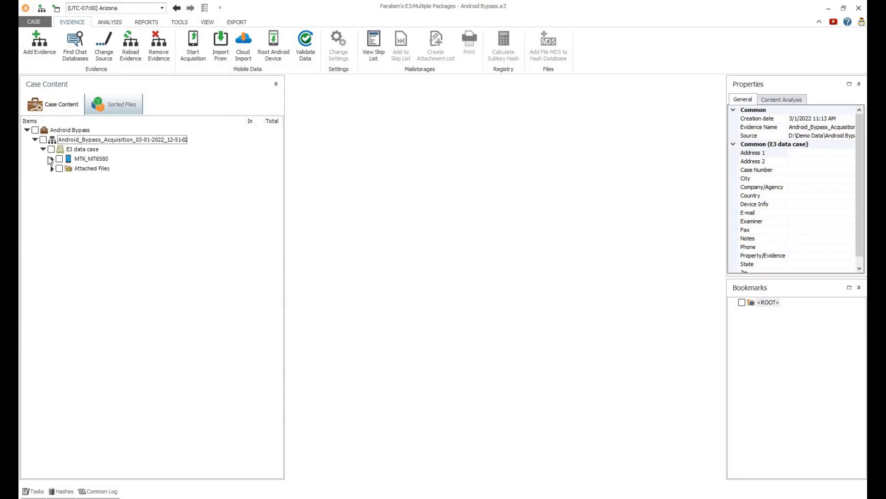
pyautogui.click(50, 158)
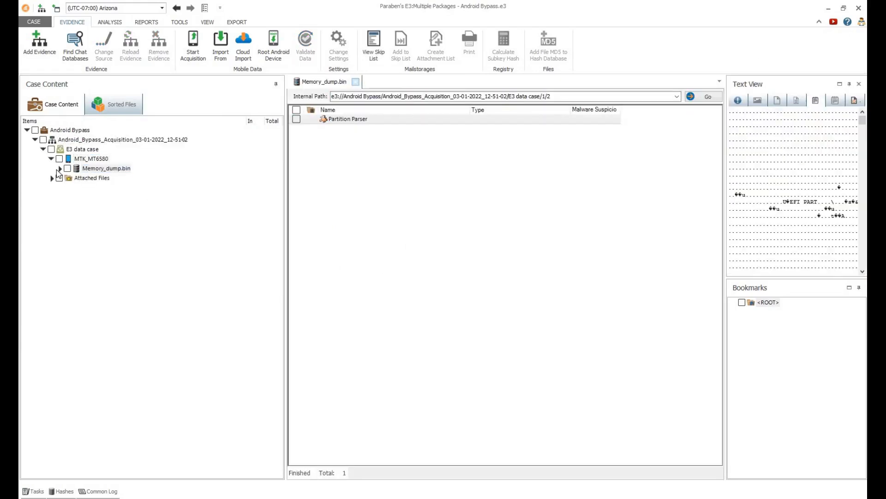
pyautogui.click(59, 168)
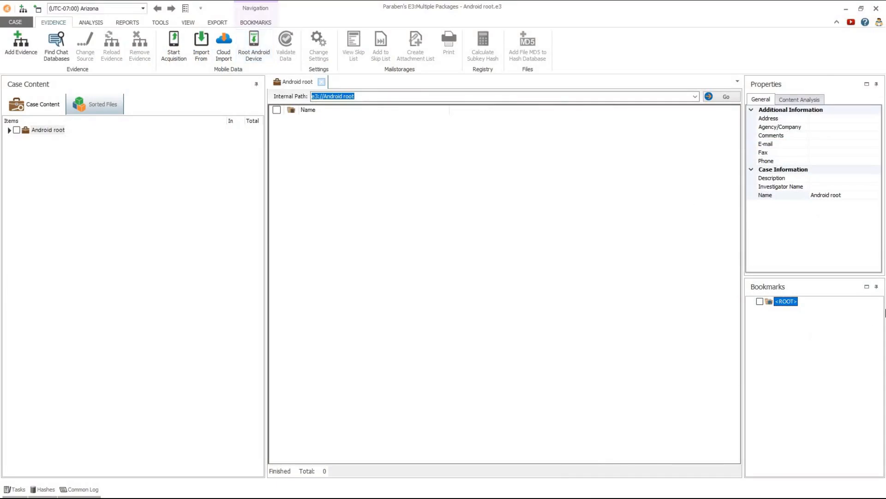
pyautogui.moveTo(845, 11)
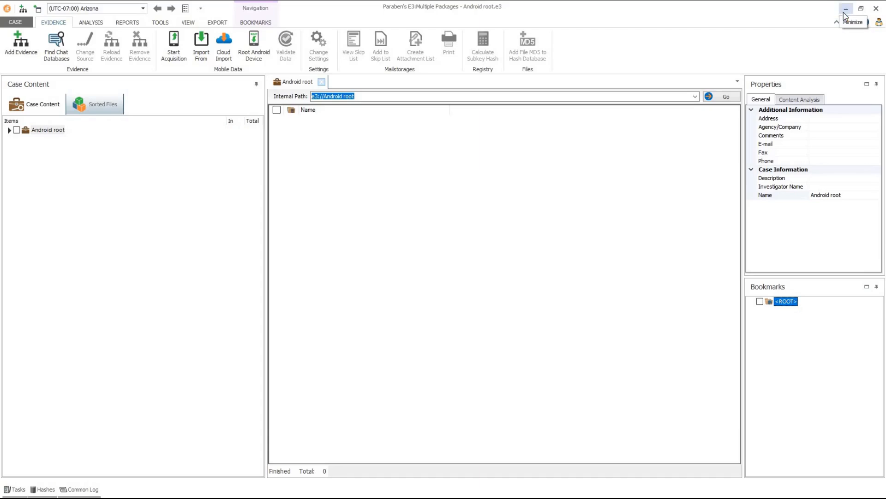
# - Minimize E3 and start rooting device 29333e3a in the Root Engine Wizard
pyautogui.click(254, 43)
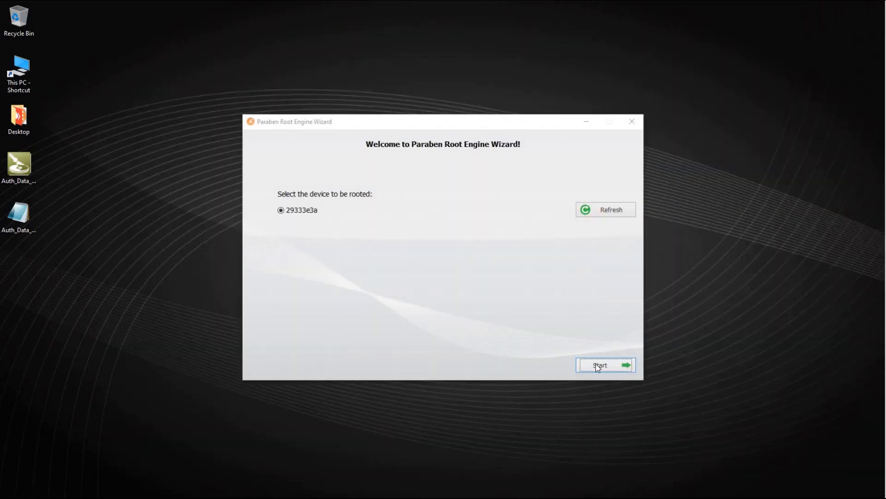
pyautogui.click(601, 365)
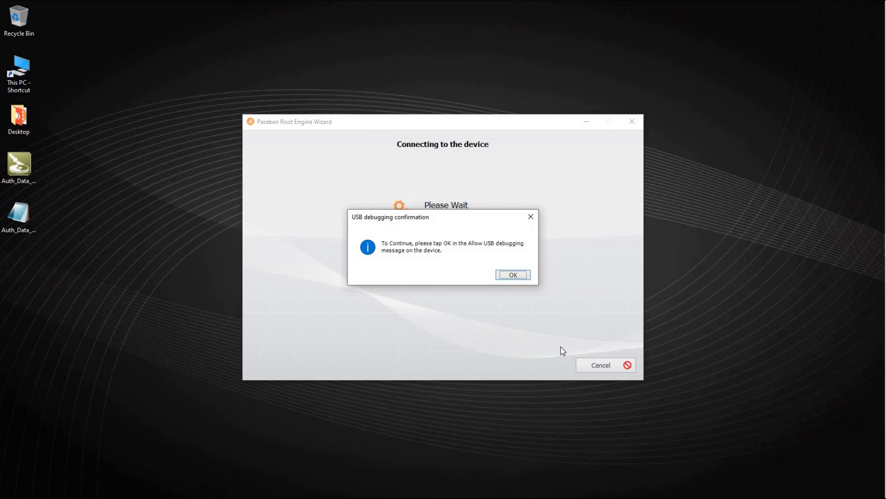
# - Confirm USB debugging and choose to set rooting parameters manually
pyautogui.click(513, 274)
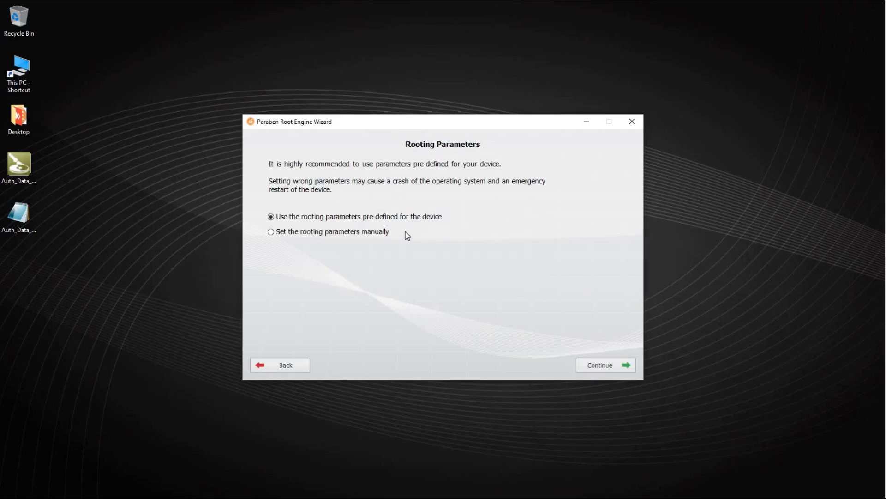
pyautogui.click(270, 232)
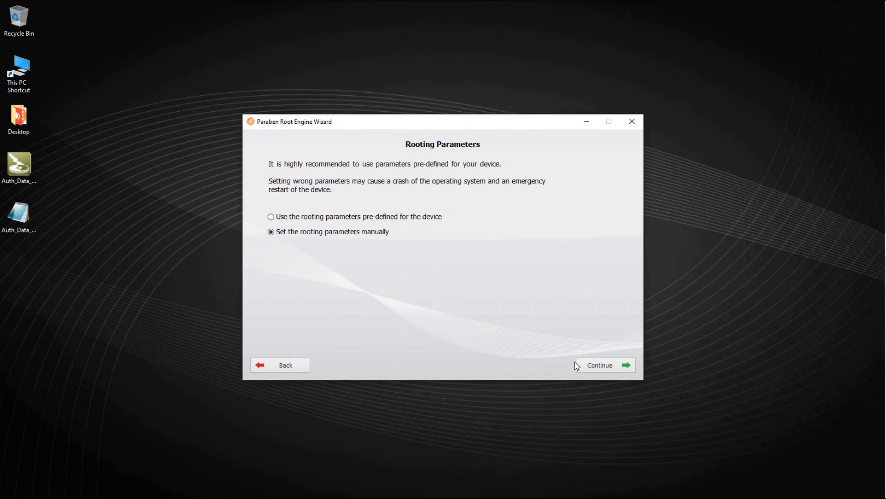
pyautogui.click(605, 365)
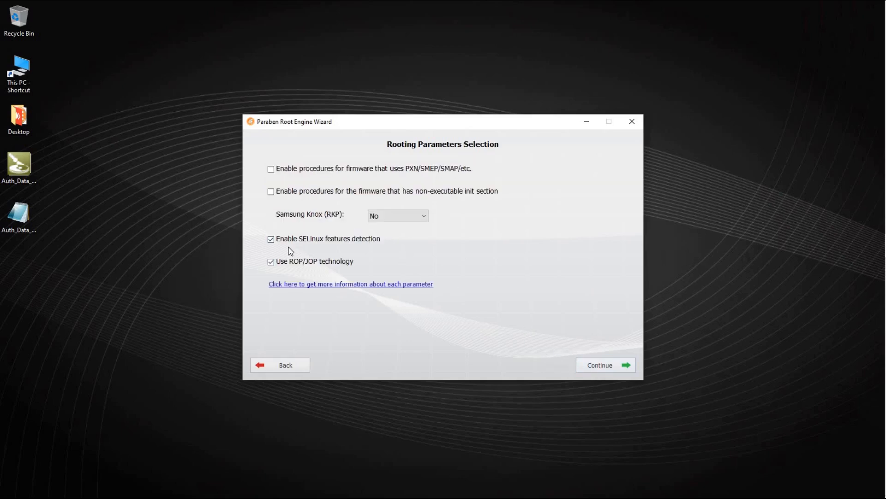
# - Turn off SELinux detection and ROP/JOP, enable non-executable init procedures, set Samsung Knox 2.0
pyautogui.click(270, 239)
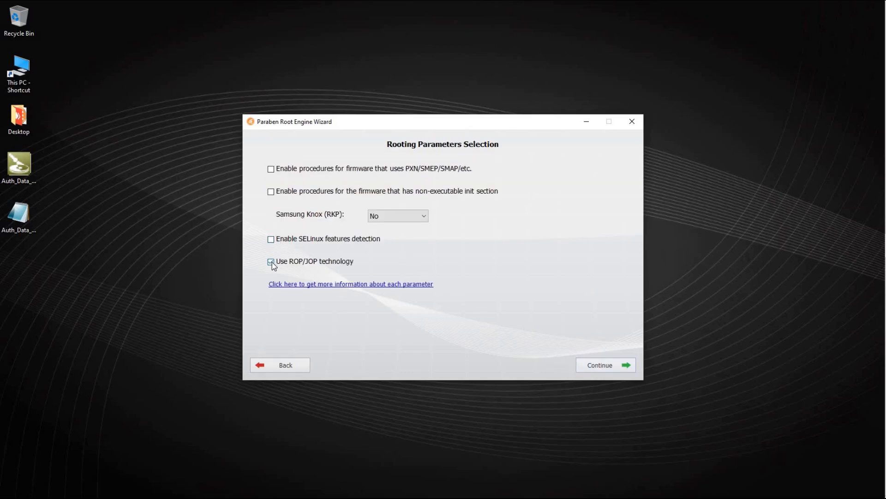
pyautogui.click(271, 261)
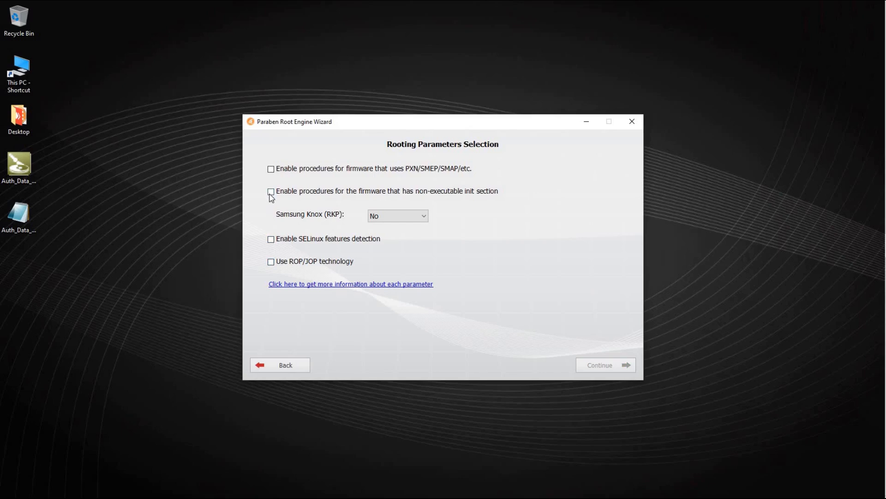
pyautogui.click(270, 191)
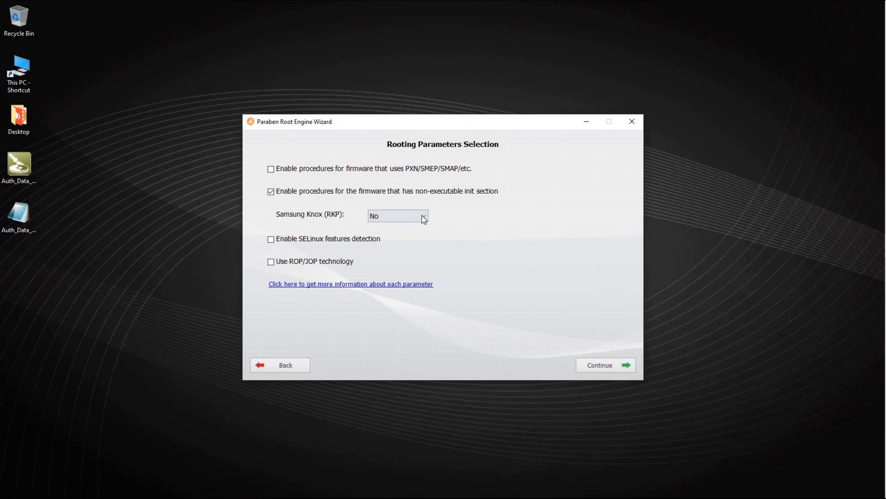
pyautogui.click(420, 216)
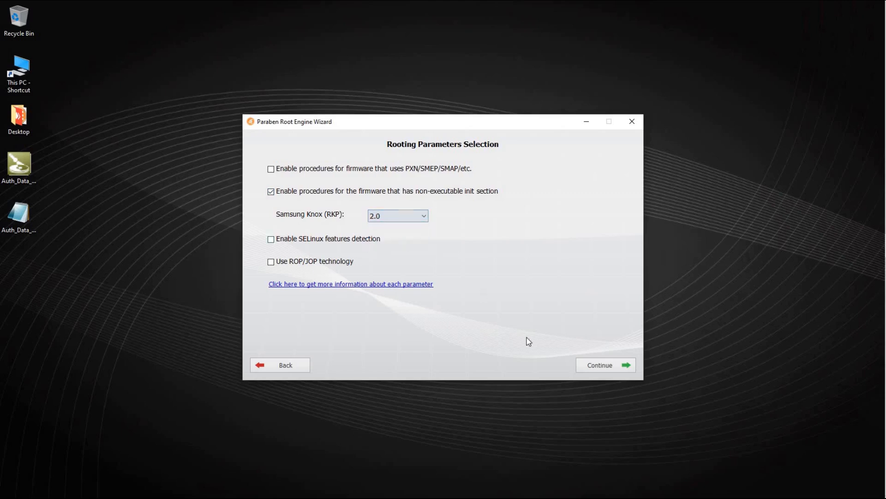
# - Acknowledge the rooting risks and start rooting the device
pyautogui.click(606, 364)
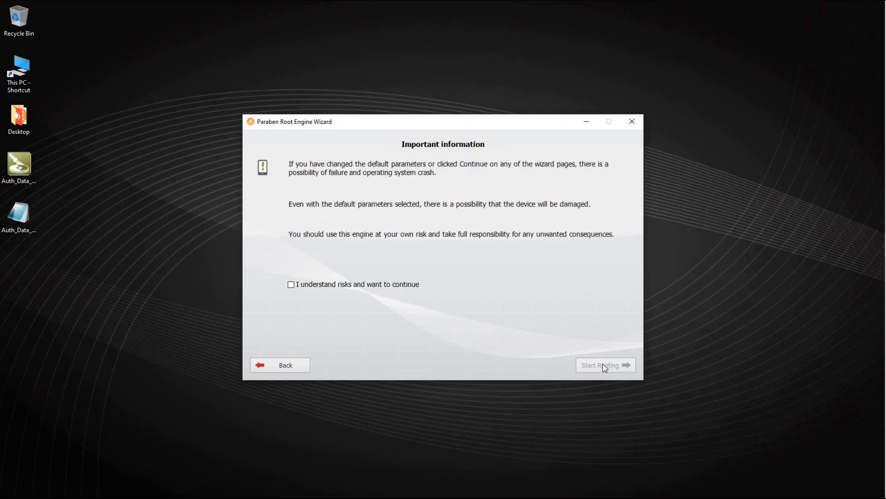
pyautogui.moveTo(298, 298)
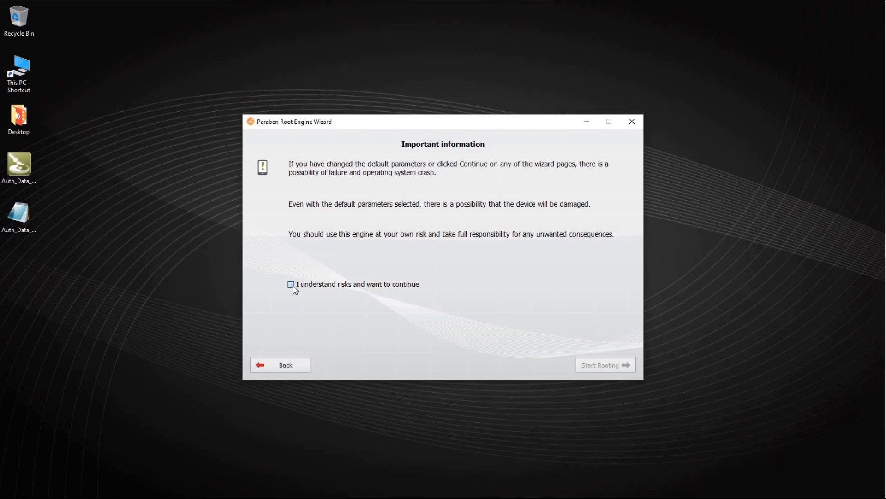
pyautogui.click(291, 283)
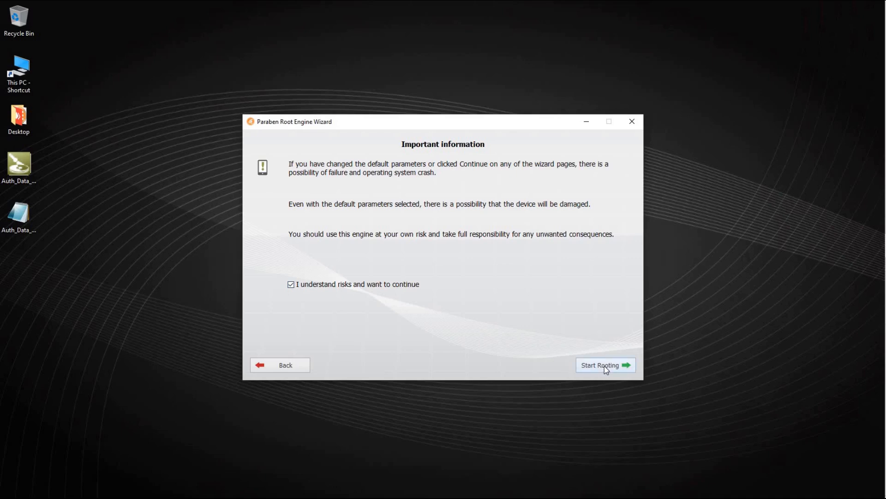
pyautogui.click(605, 365)
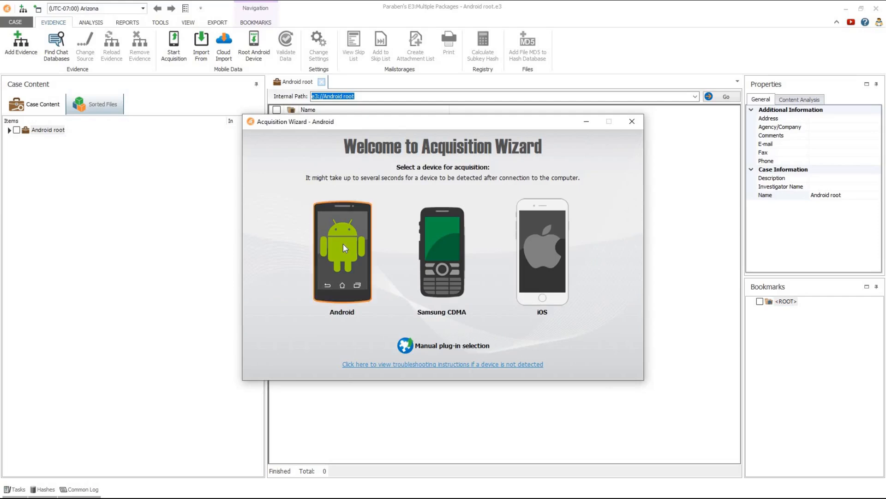
# - Acquire only contacts, SMS, MMS and call history from the Android device, then close the wizard
pyautogui.click(343, 249)
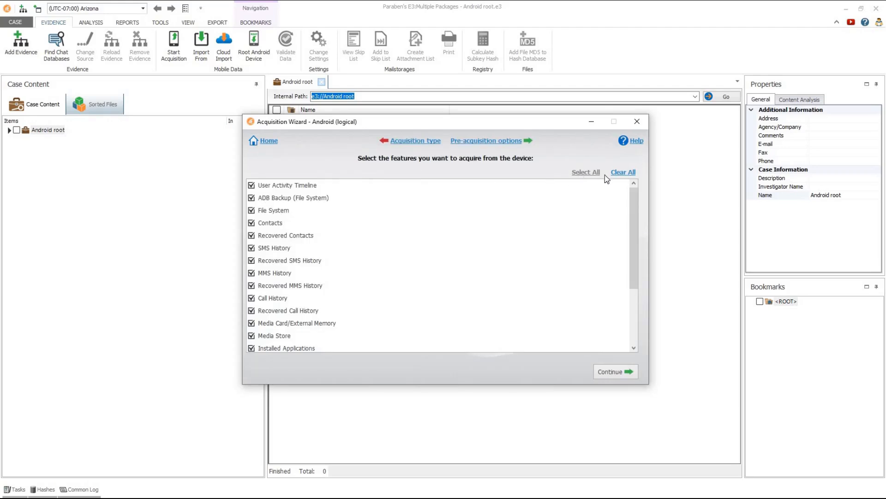
pyautogui.click(623, 172)
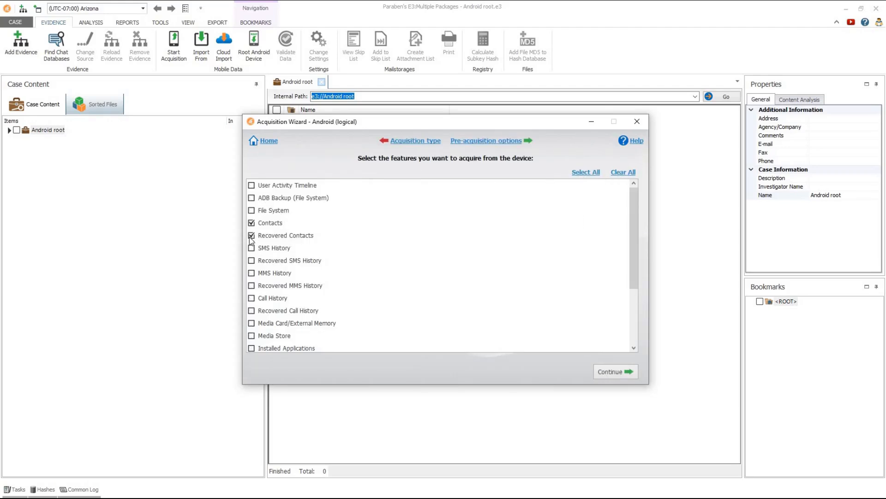
pyautogui.click(611, 371)
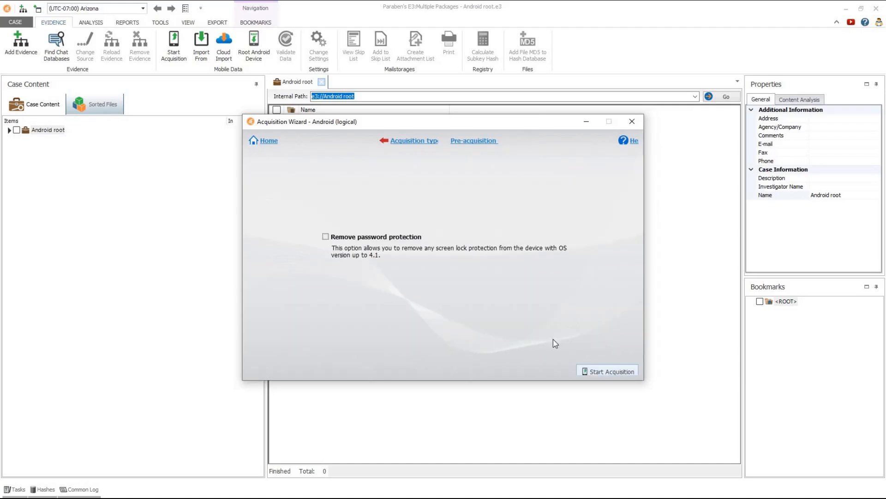
pyautogui.click(611, 370)
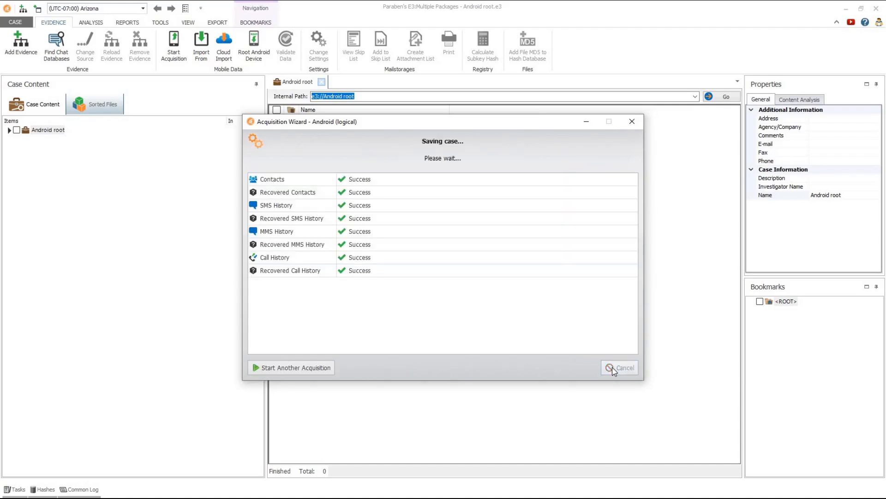
pyautogui.click(622, 368)
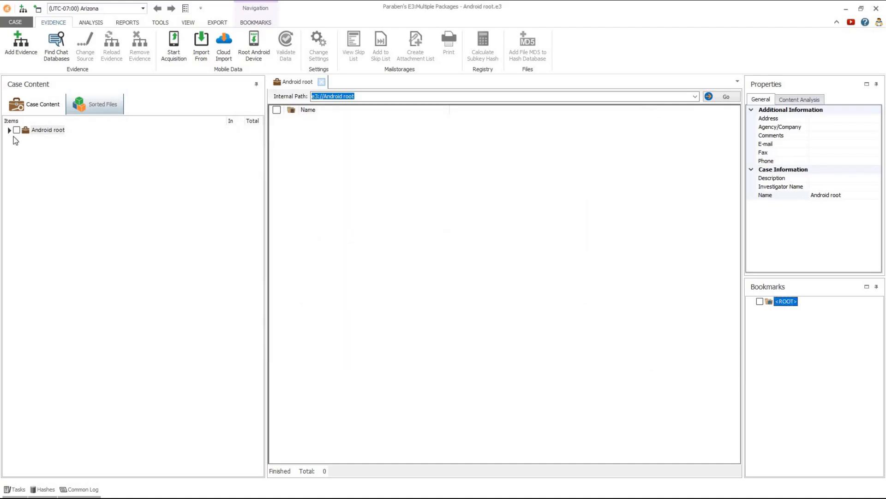
# - Expand Android root and open the Android_12_Pixel_4 case's Pixel 4 node
pyautogui.click(9, 130)
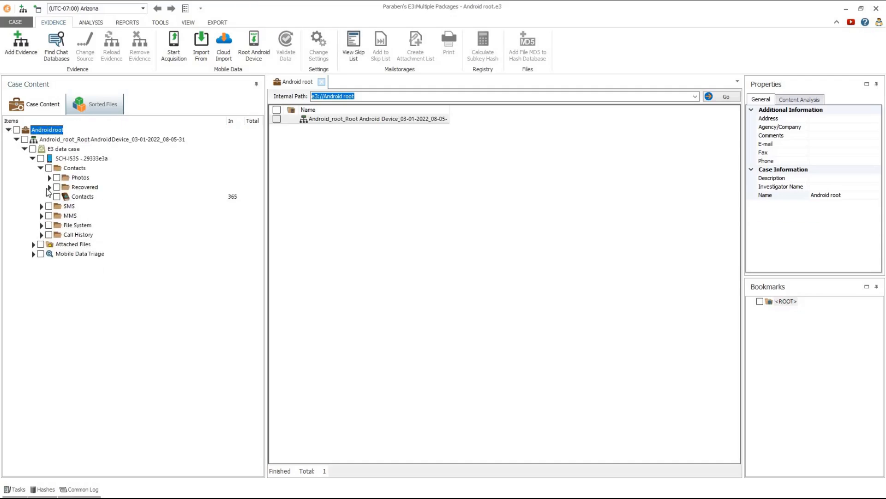
pyautogui.click(47, 187)
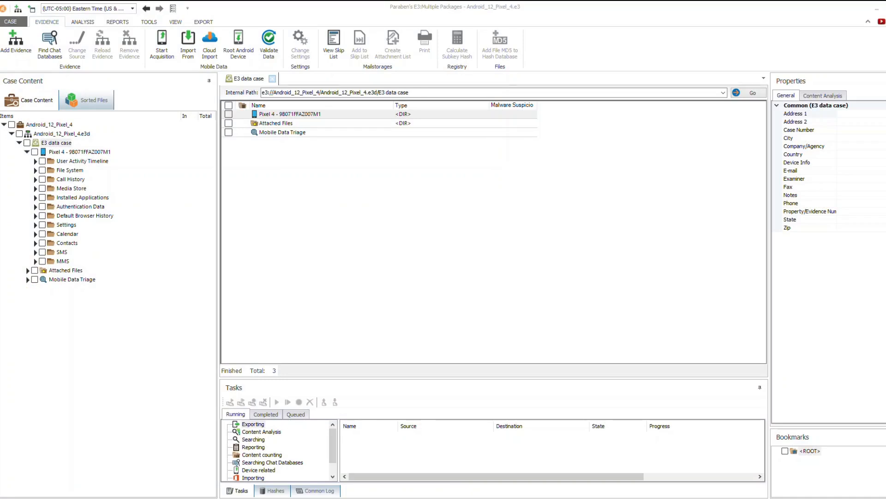
# - View the installed application list, Fitbit's parsed account details and the Application Permissions table
pyautogui.click(81, 198)
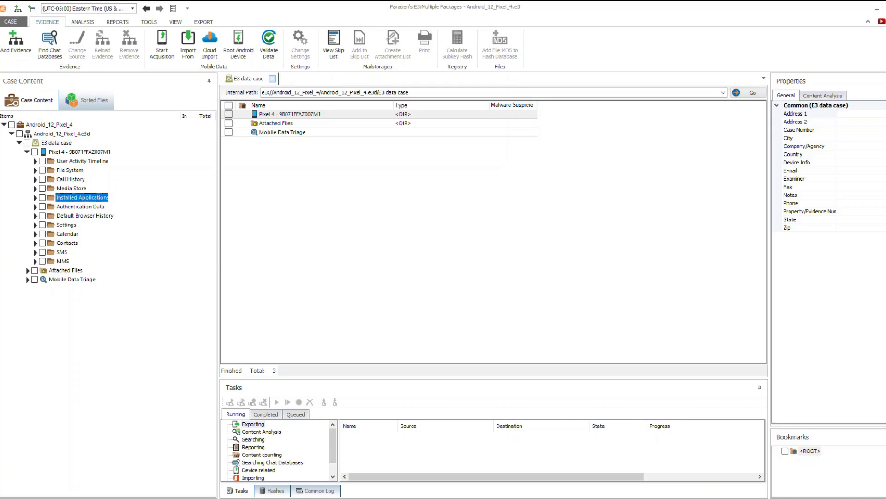
pyautogui.doubleClick(82, 197)
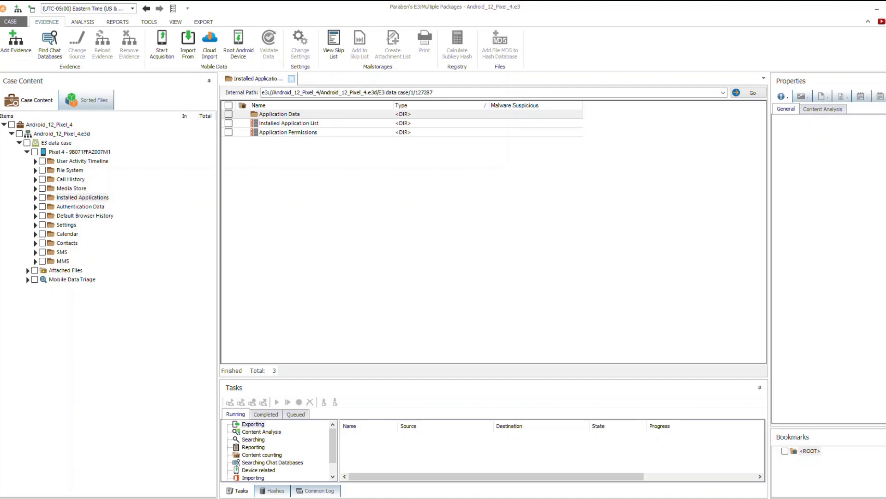
pyautogui.doubleClick(289, 123)
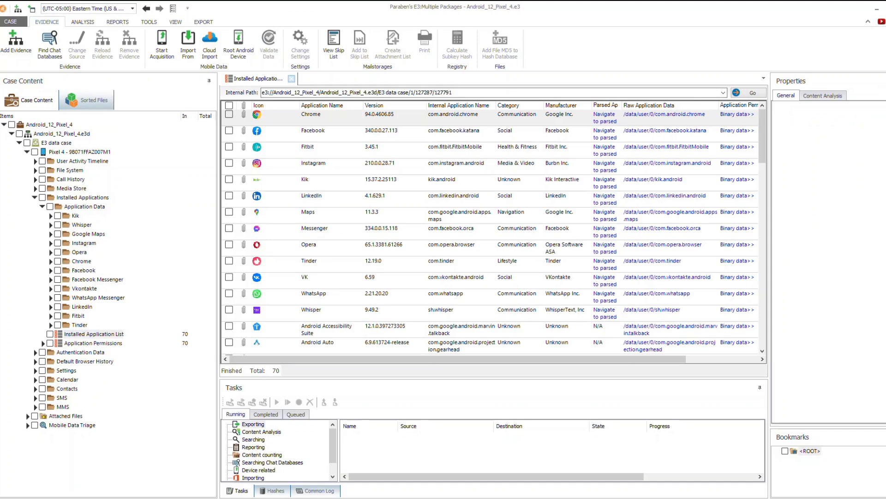
pyautogui.click(310, 114)
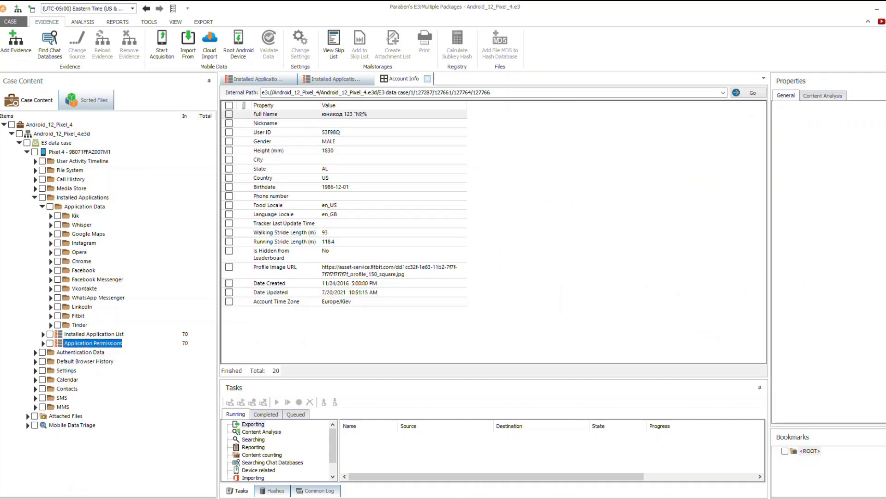
pyautogui.doubleClick(93, 343)
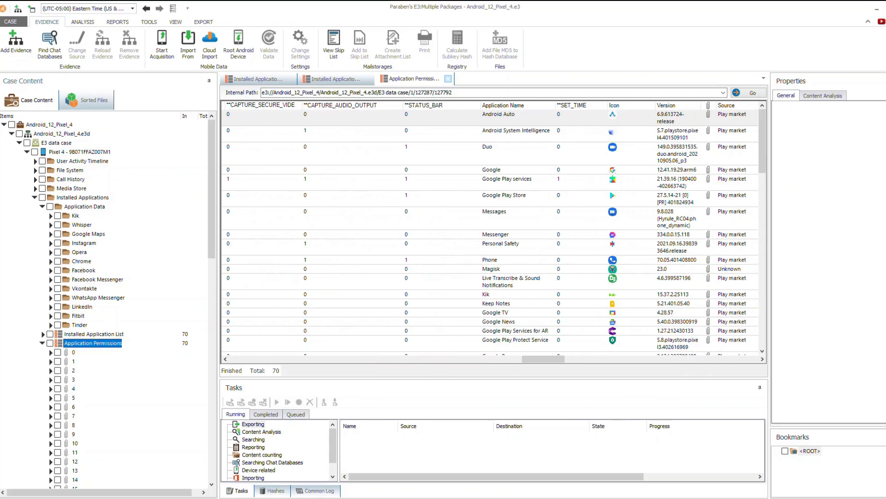
pyautogui.hscroll(3)
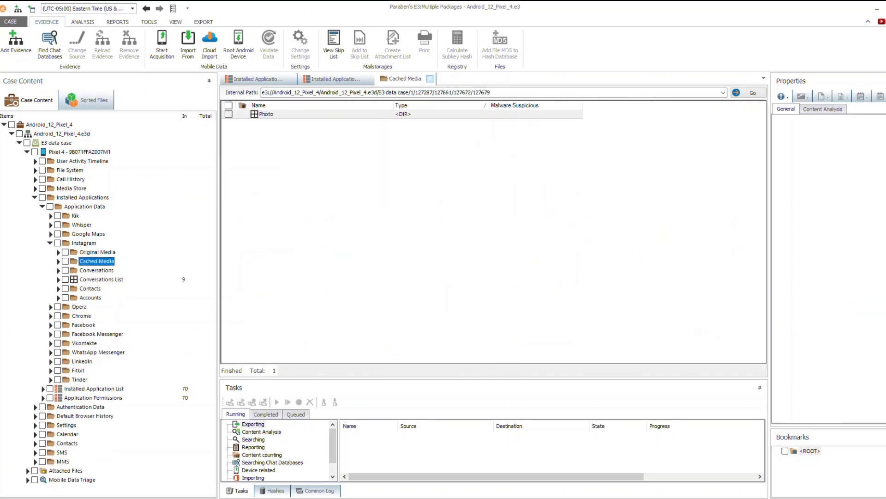
# - Open cached photo c049c1b8.clean, viewing its extracted text and document view
pyautogui.doubleClick(267, 114)
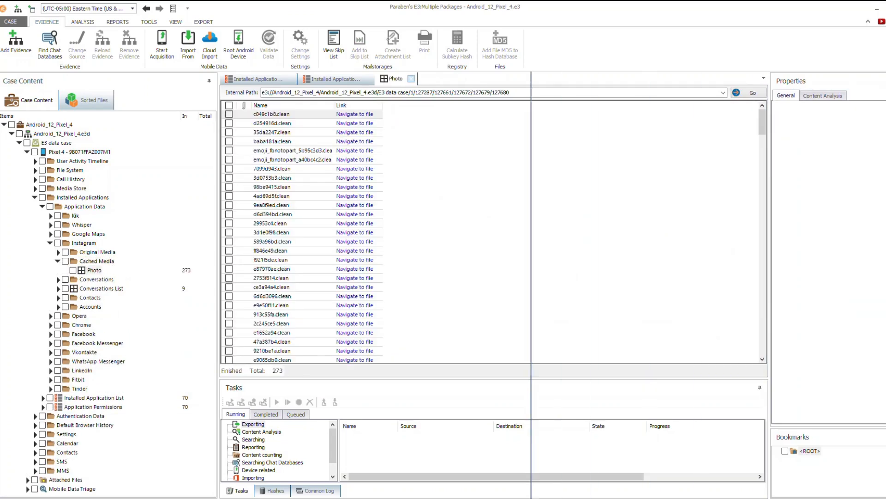
pyautogui.doubleClick(271, 114)
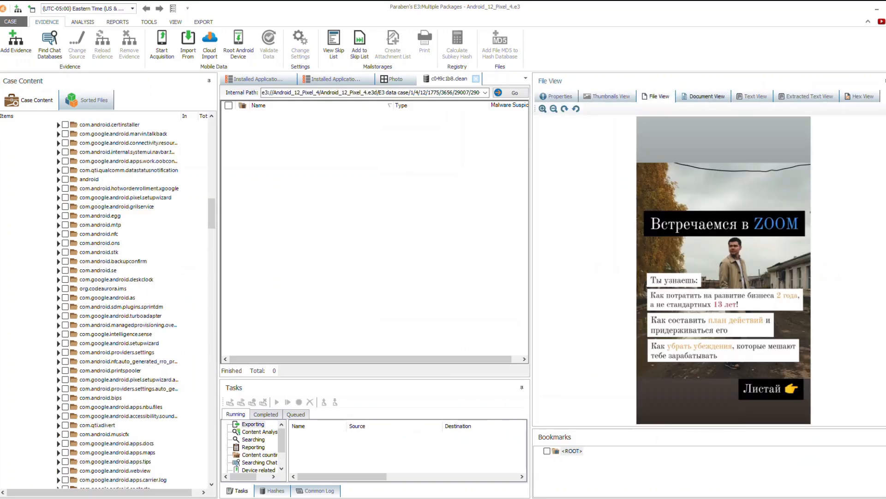
pyautogui.click(810, 96)
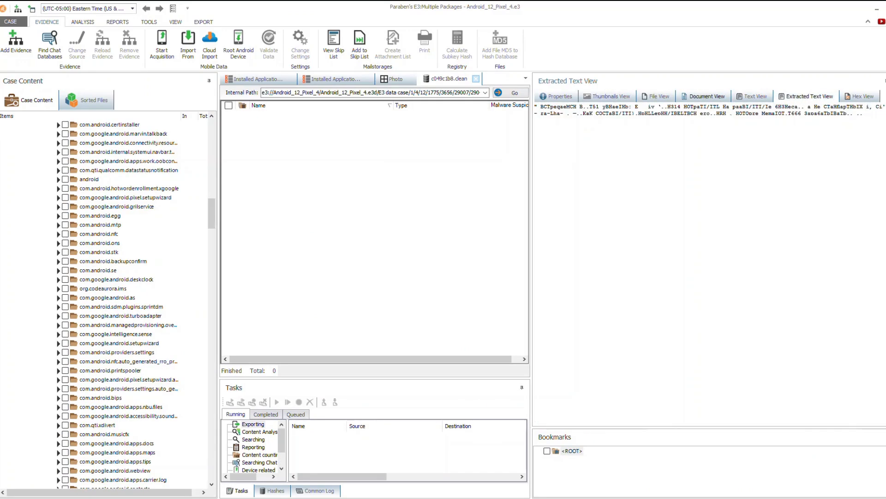
pyautogui.click(707, 96)
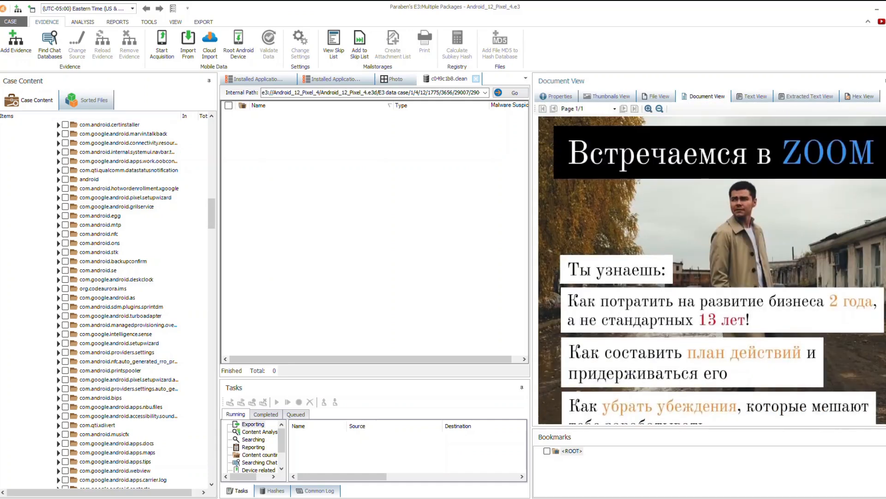
pyautogui.click(83, 22)
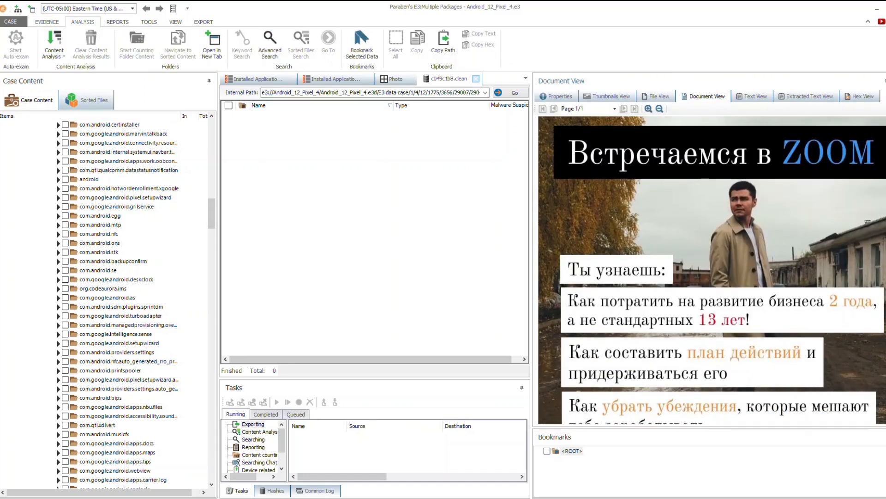
# - Start an advanced search, reviewing the locale options but keeping English
pyautogui.click(269, 43)
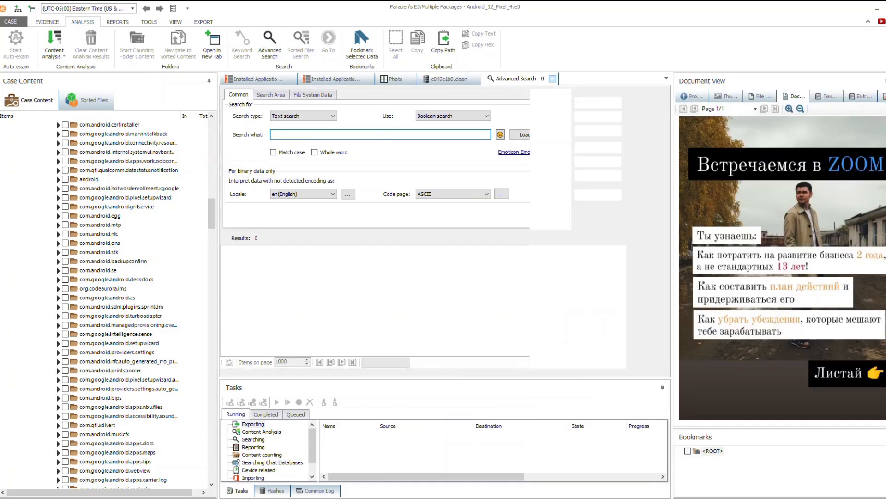
pyautogui.click(348, 194)
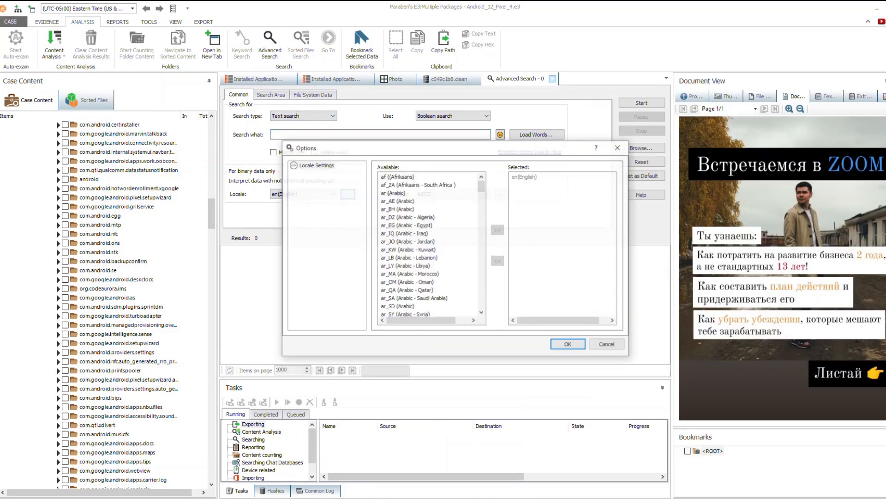
pyautogui.scroll(-3)
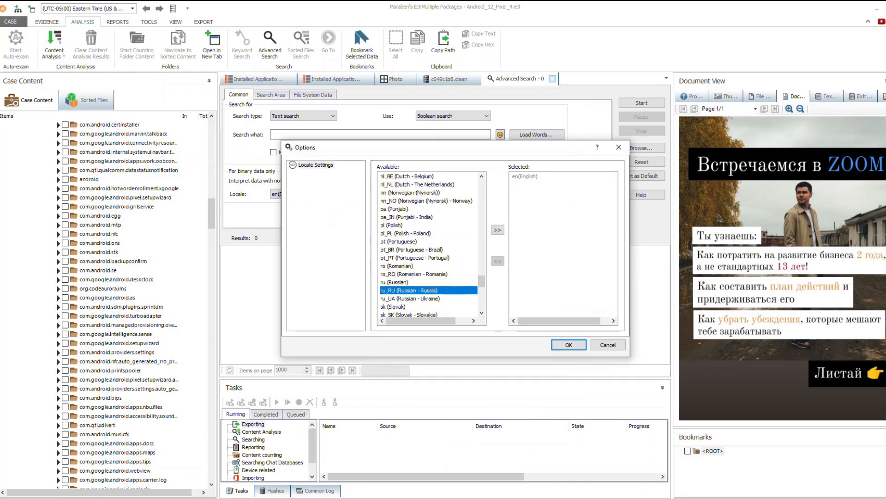
pyautogui.click(608, 344)
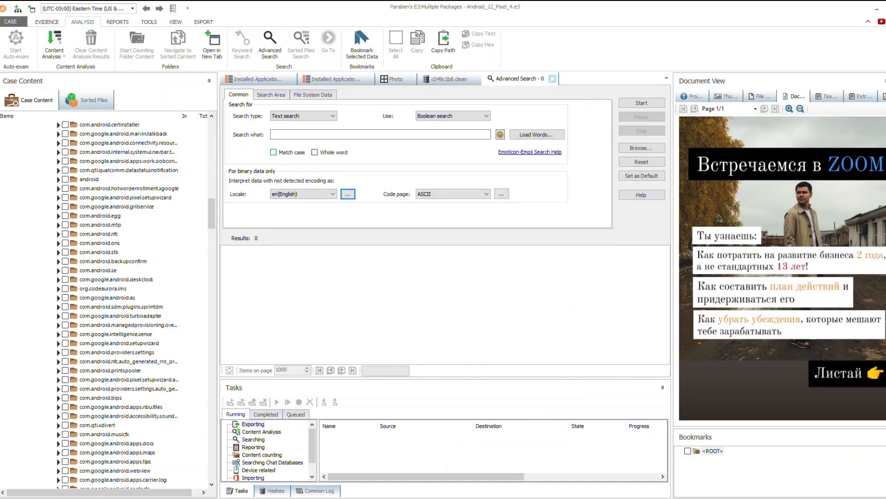
# - Enter 'Searching AND Finding' and add an emoticon to the search terms
pyautogui.write('Searching')
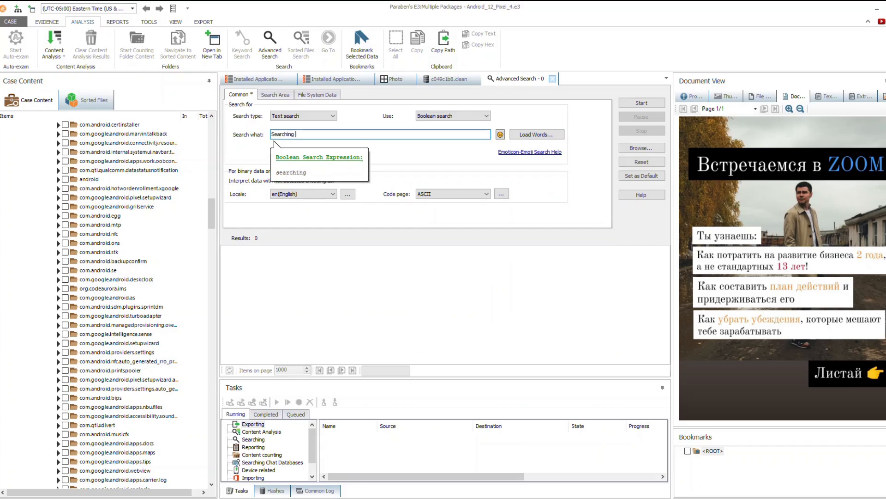
pyautogui.write('AND Finding')
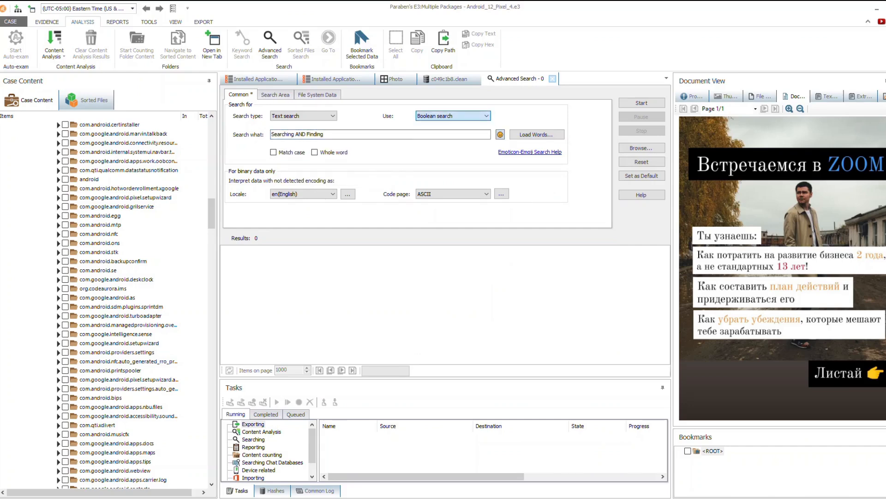
pyautogui.click(500, 134)
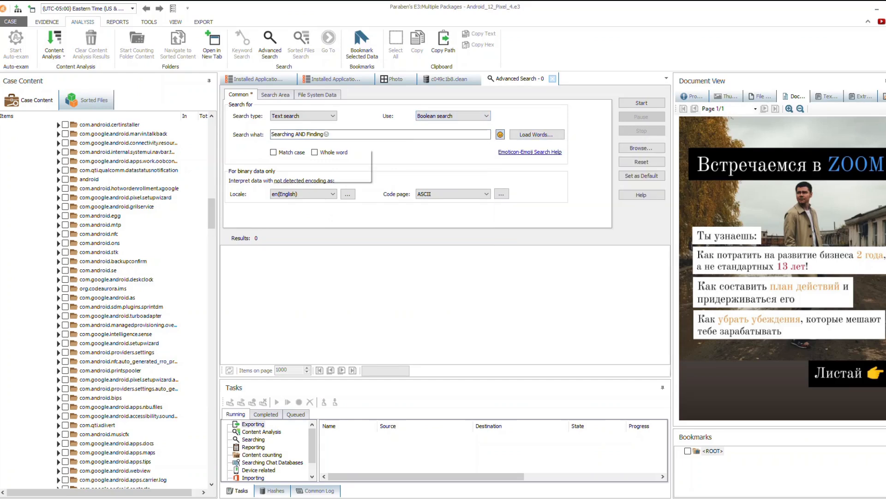
pyautogui.click(318, 94)
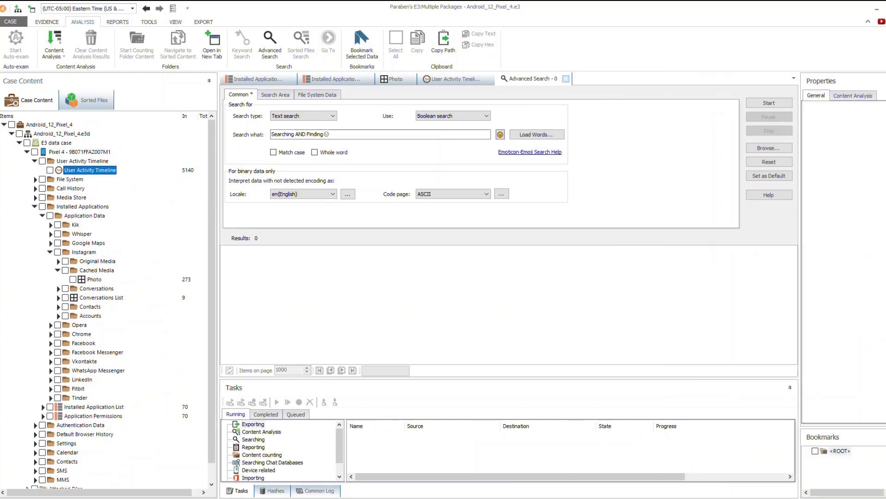
# - Browse the 5140-event User Activity Timeline and inspect a Permission controller event
pyautogui.click(769, 102)
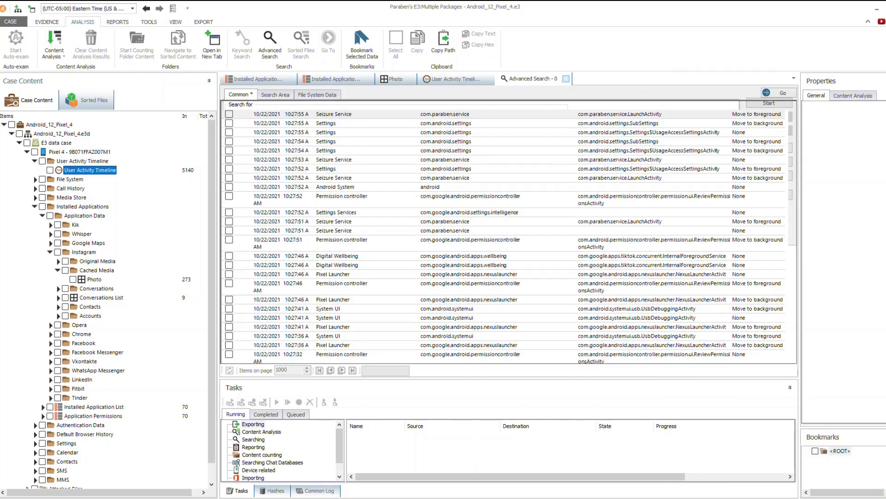
pyautogui.click(456, 78)
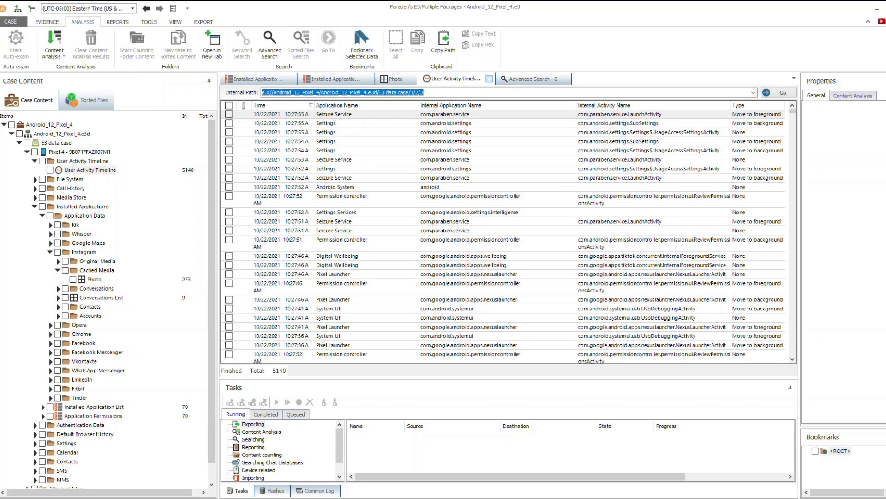
pyautogui.scroll(-3)
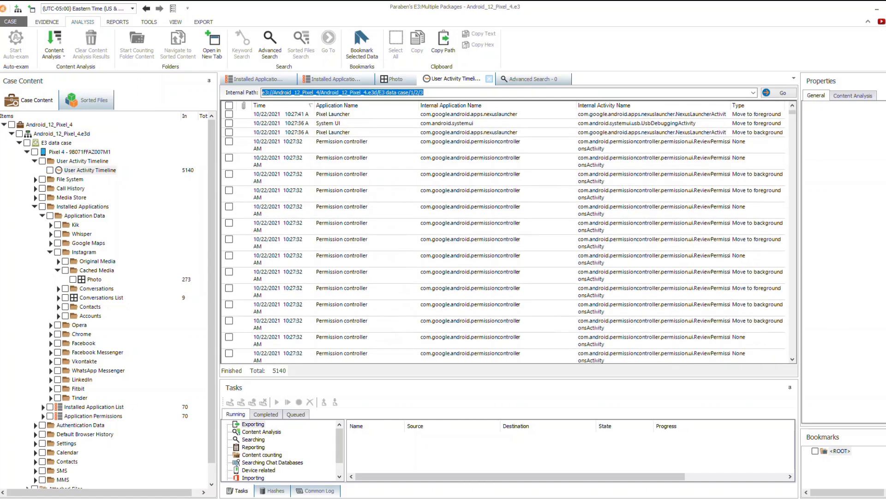
pyautogui.scroll(-3)
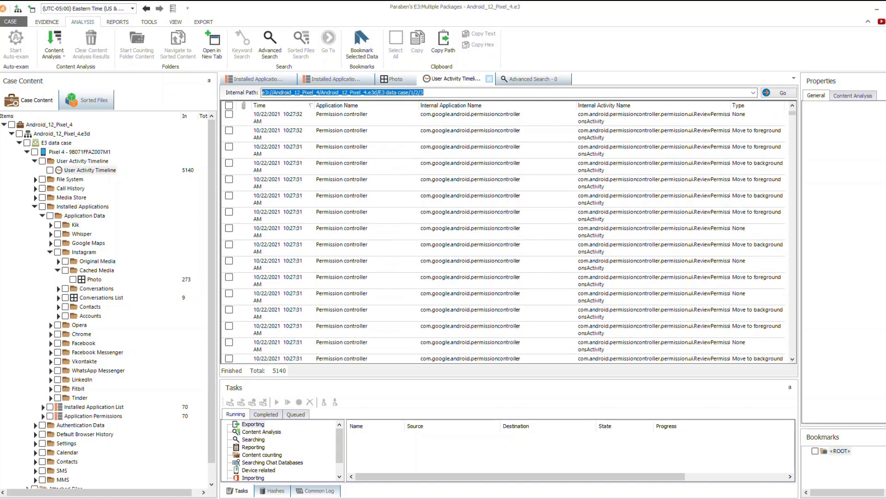
pyautogui.click(368, 313)
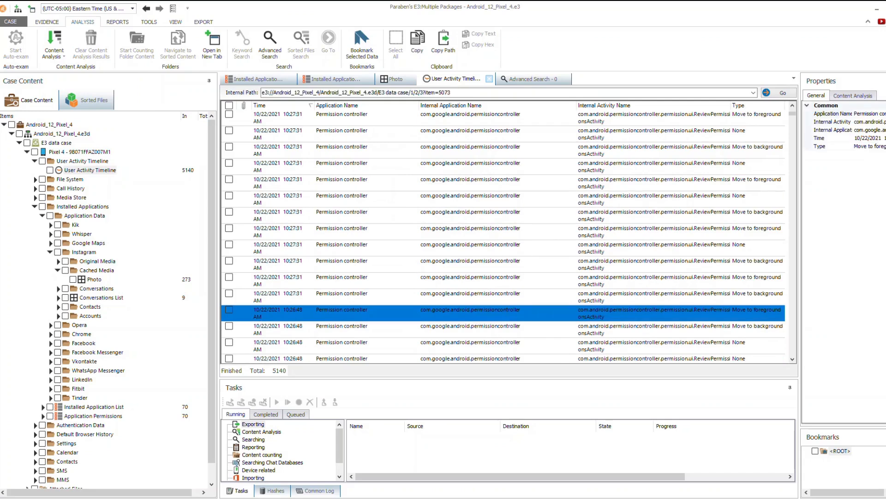
# - Open the example Mobile Data Review Report and view its User Activity Timeline section
pyautogui.click(118, 22)
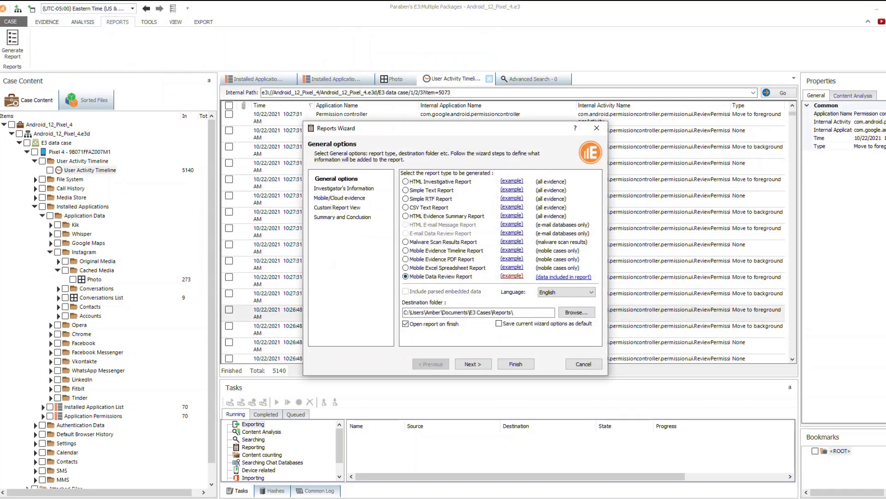
pyautogui.click(516, 364)
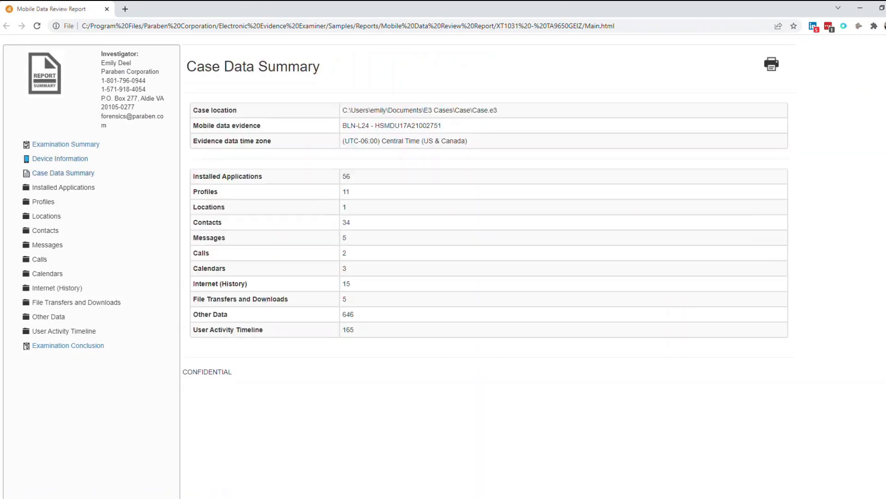
pyautogui.click(48, 245)
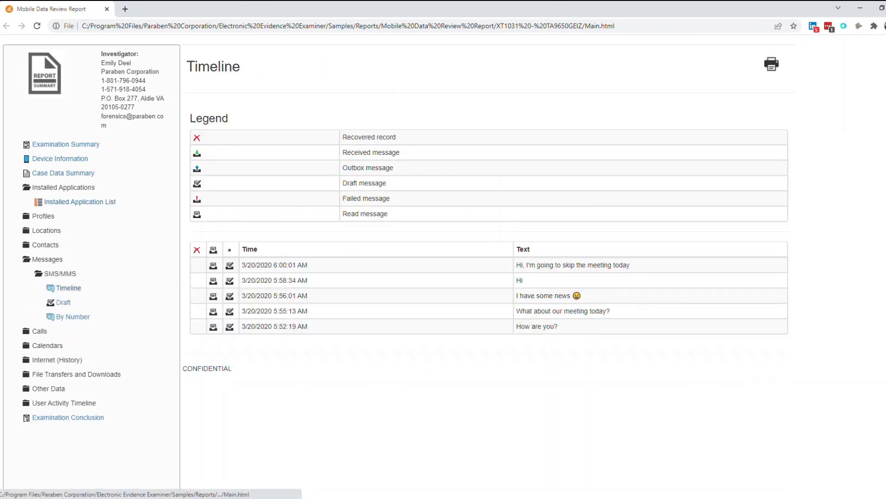
pyautogui.click(64, 402)
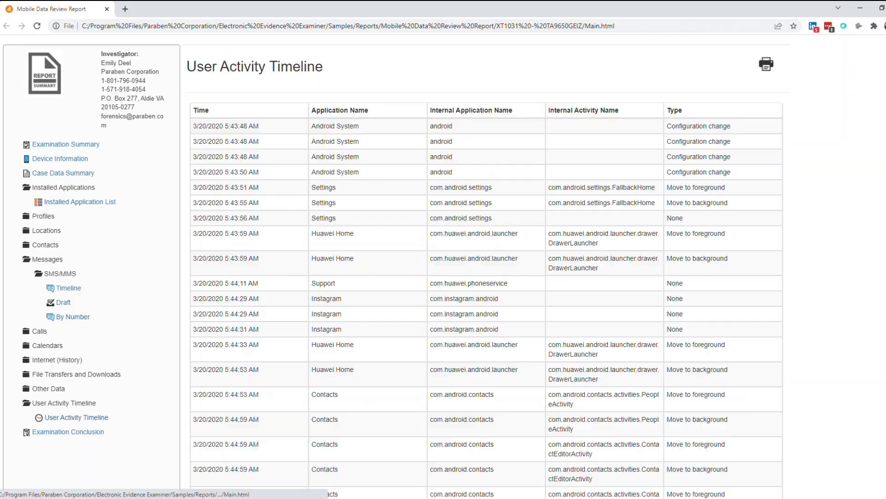